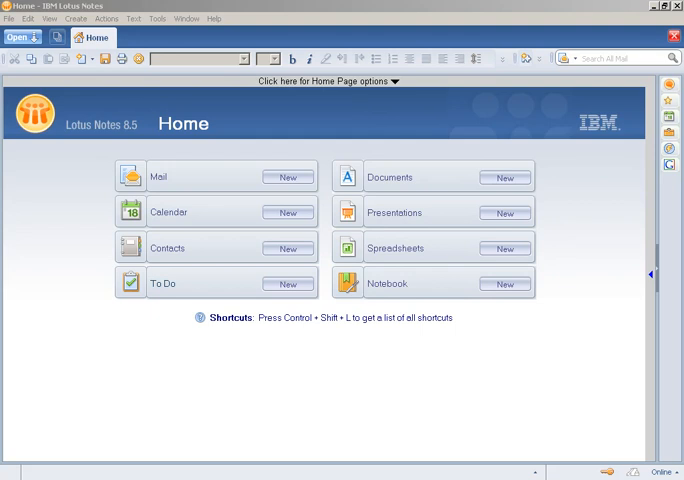
mouse_move(414, 451)
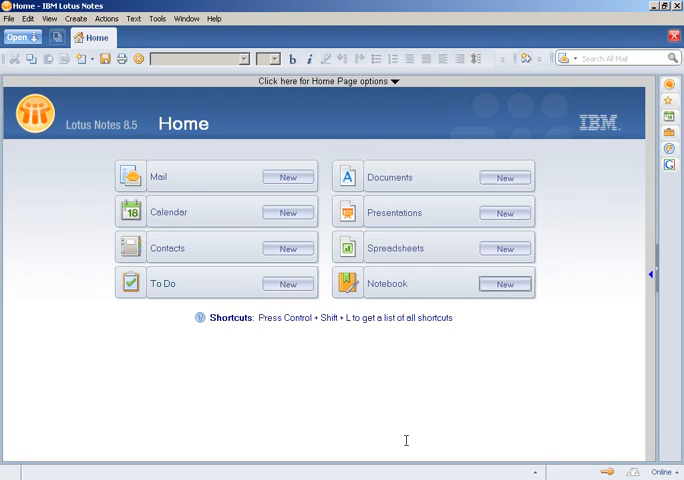
mouse_move(400, 439)
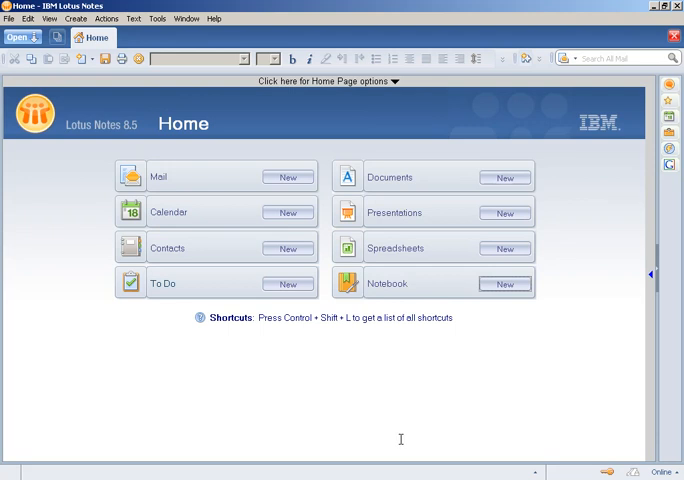
mouse_move(393, 437)
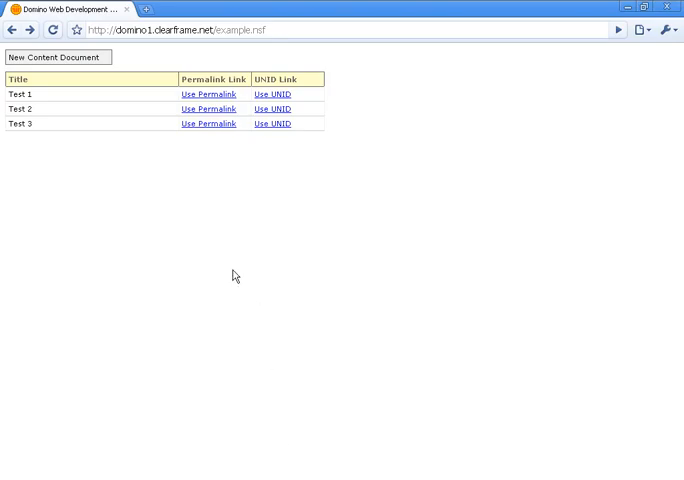
mouse_move(82, 143)
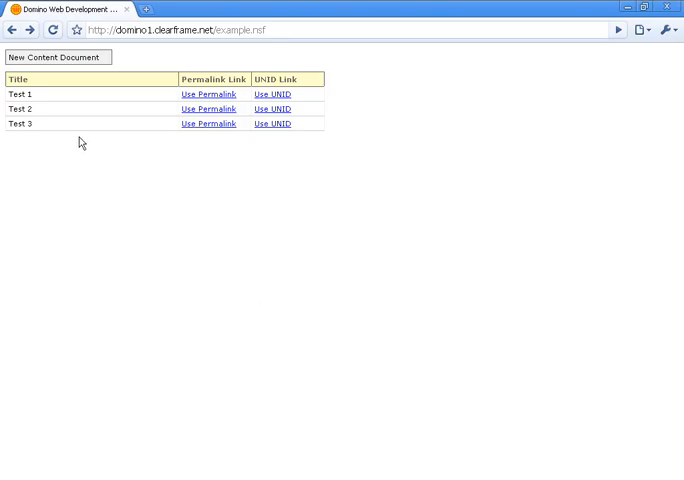
mouse_move(205, 199)
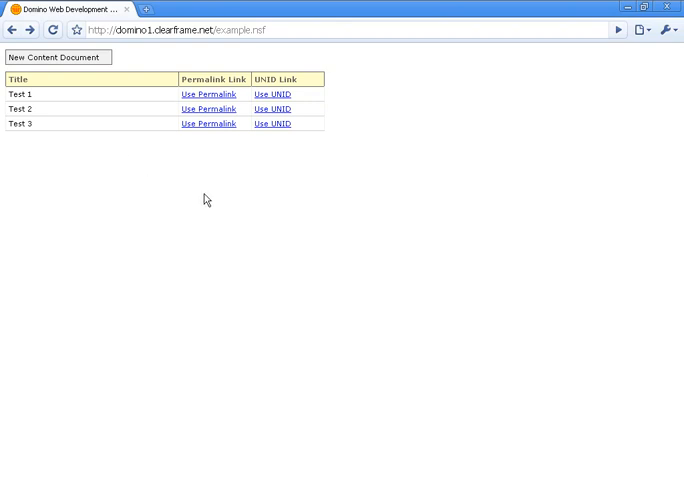
mouse_move(208, 94)
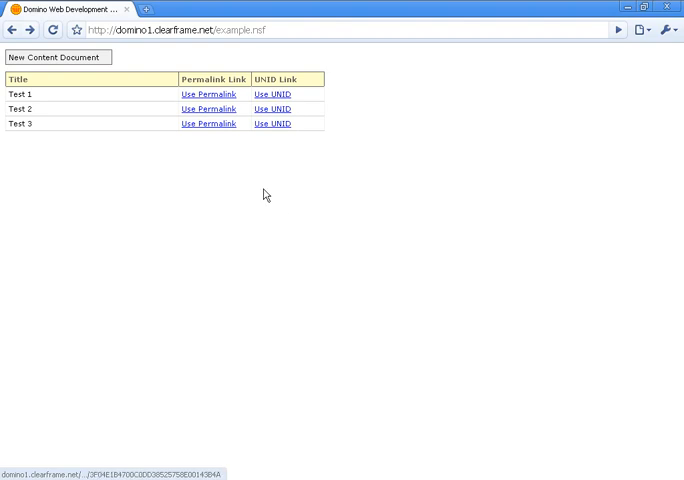
Open Test 1 through its permalink, then through its UNID-based link
click(208, 94)
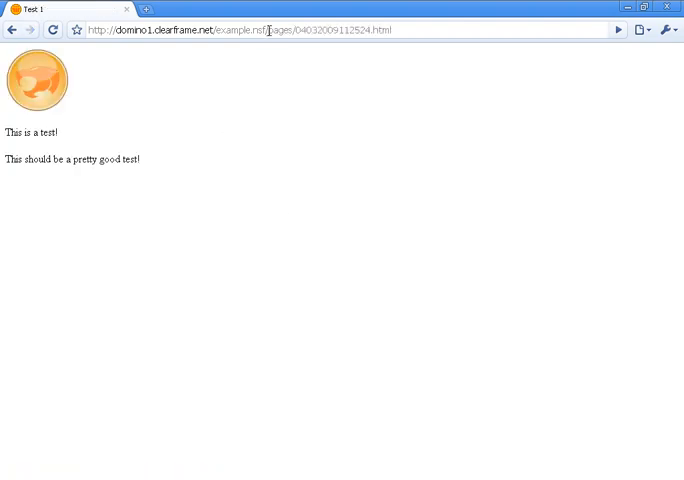
double_click(284, 29)
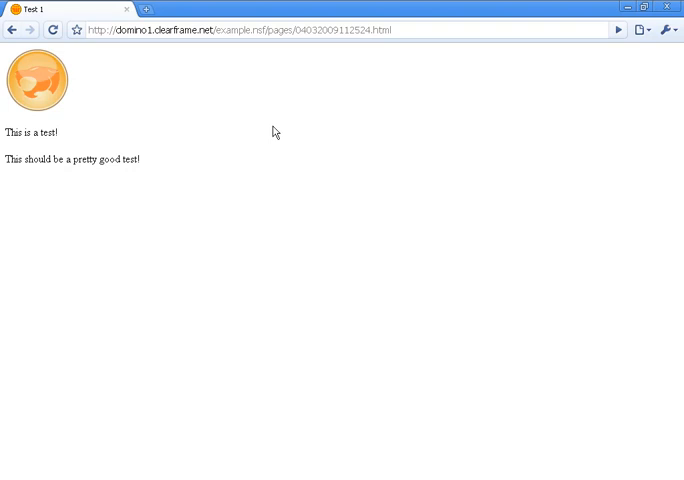
mouse_move(210, 154)
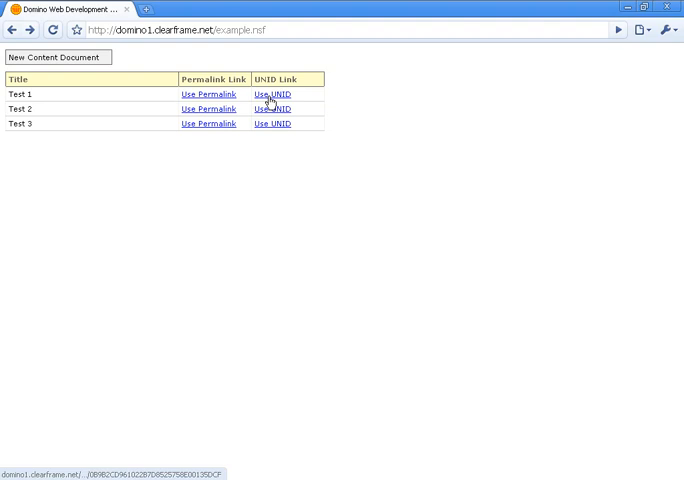
click(271, 94)
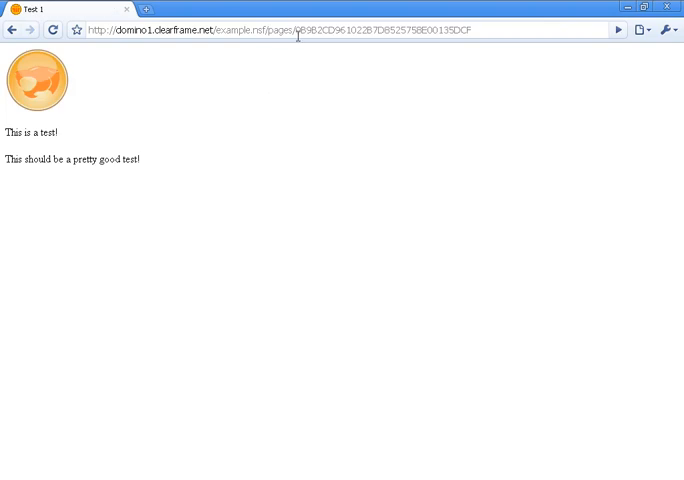
mouse_move(273, 50)
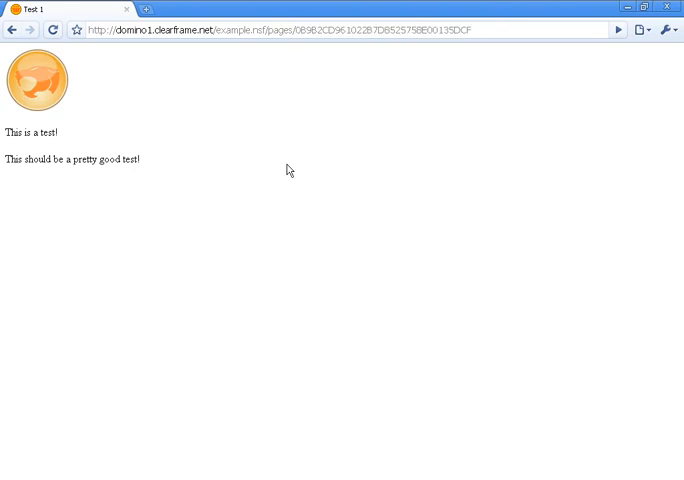
mouse_move(296, 105)
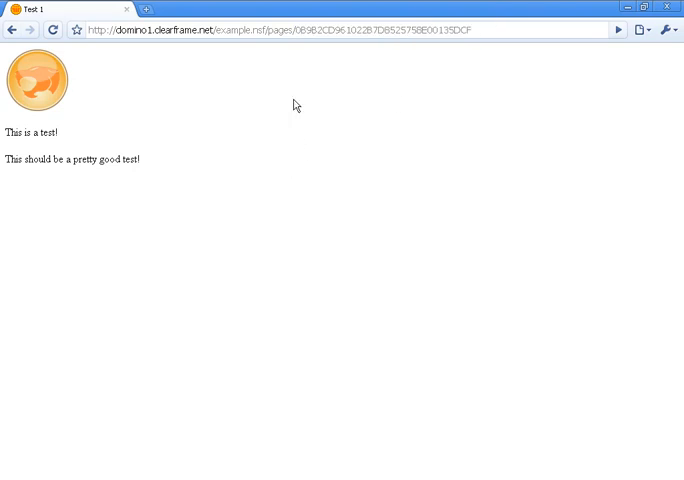
Select the pages segment and the document UNID in the web address
click(290, 29)
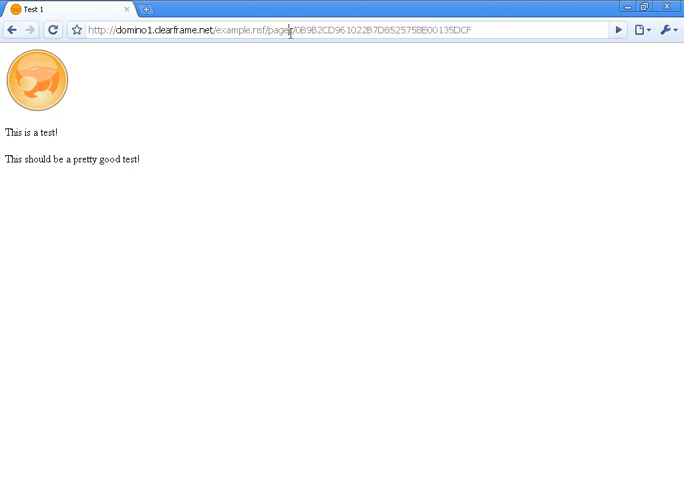
double_click(290, 29)
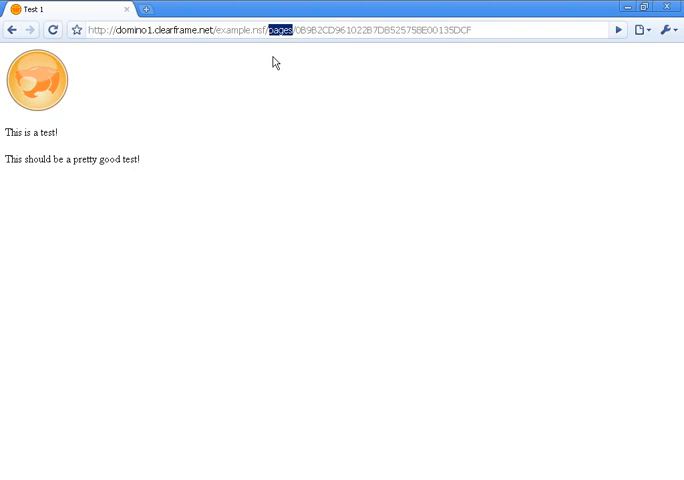
double_click(320, 29)
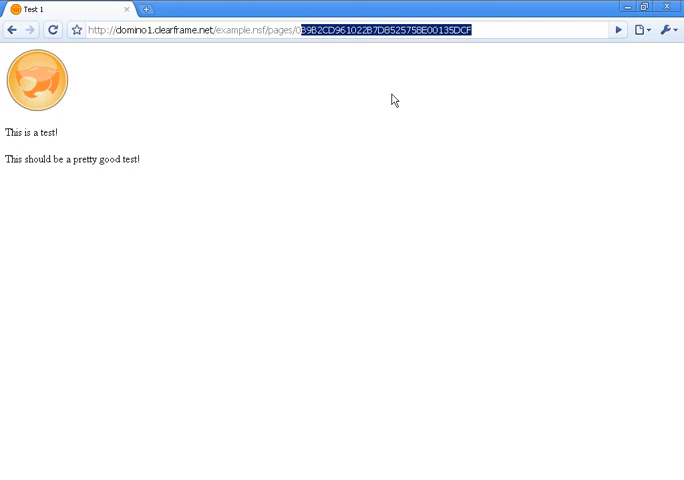
mouse_move(290, 30)
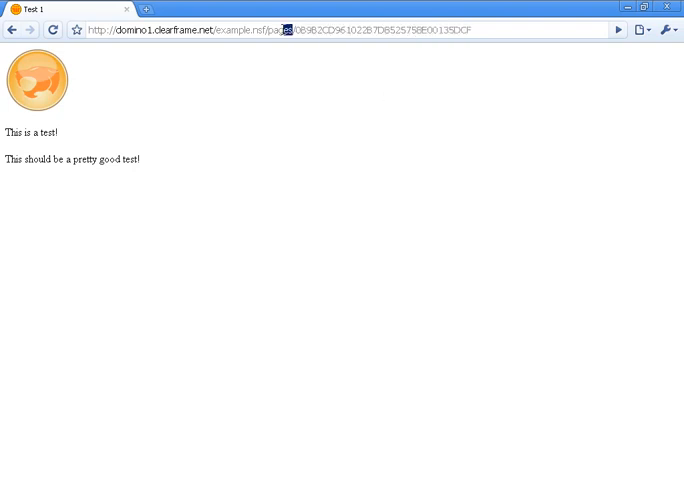
Replace the address's view segment with "thisain'tthere" to load Test 1 by UNID
text(this)
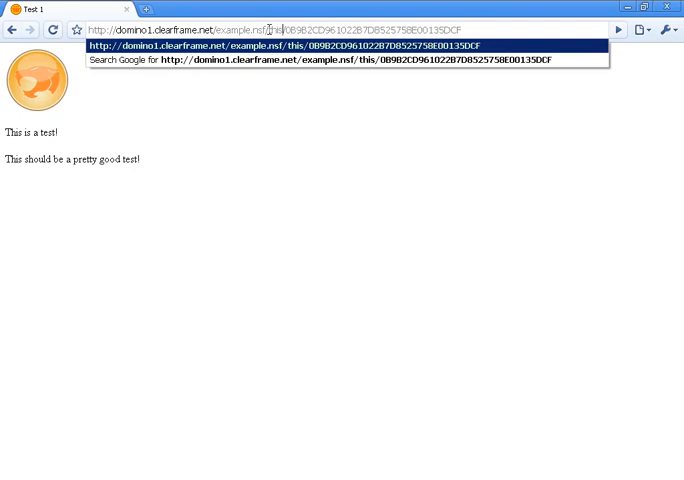
text(ain't)
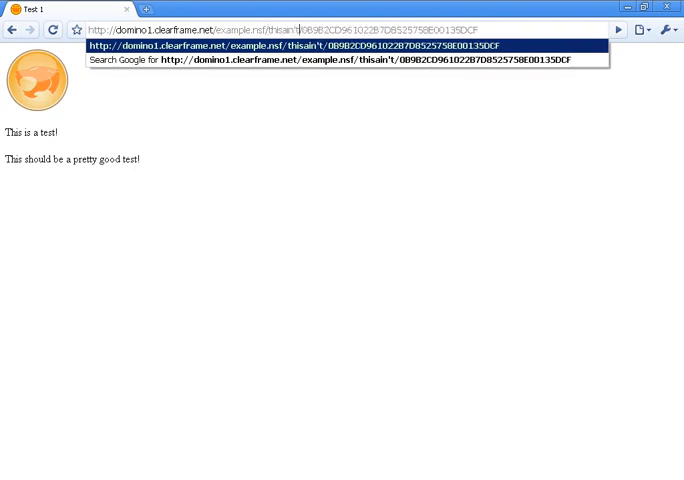
text(there)
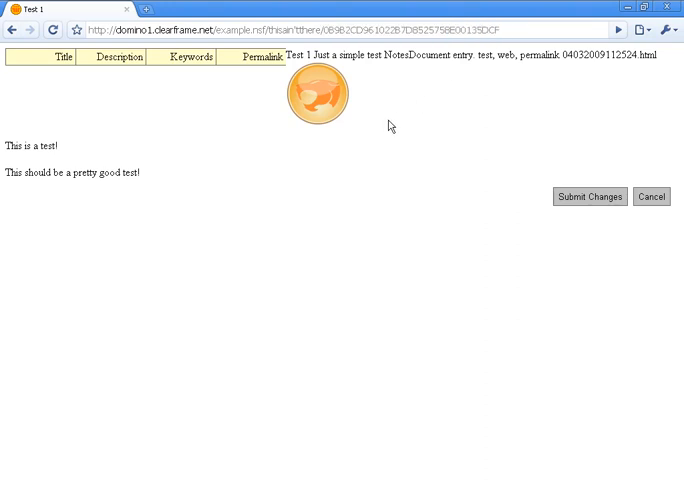
mouse_move(306, 302)
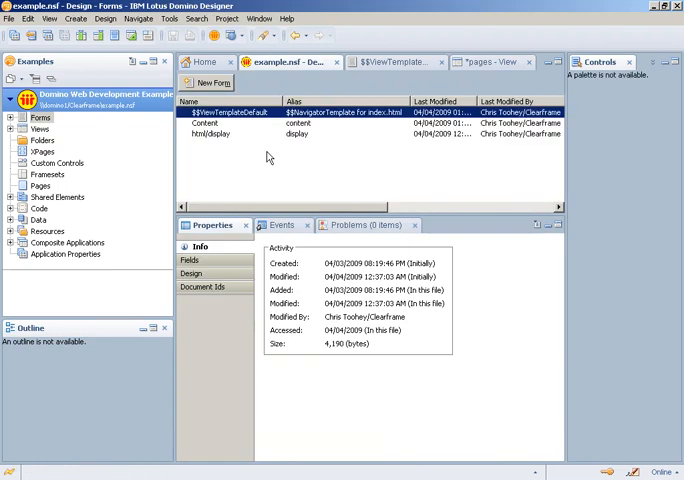
click(205, 123)
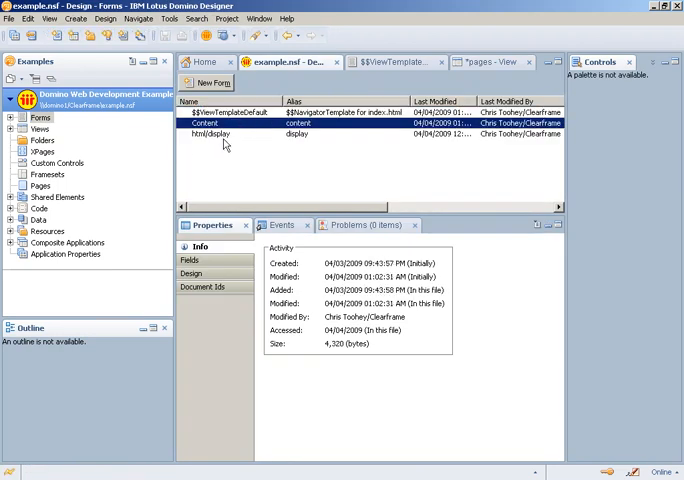
click(213, 133)
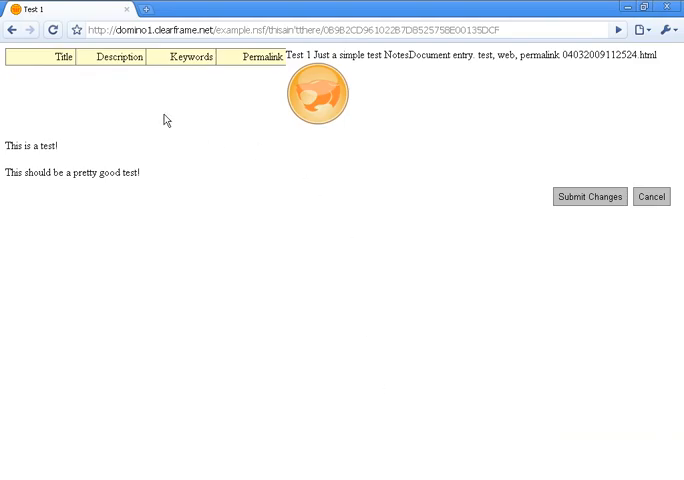
mouse_move(13, 36)
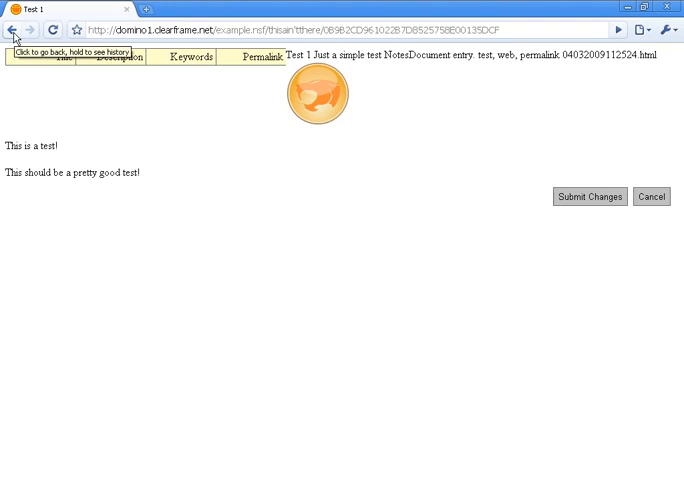
Return to Test 1, trim the address to example.nsf, then reopen Test 1 via permalink
click(589, 196)
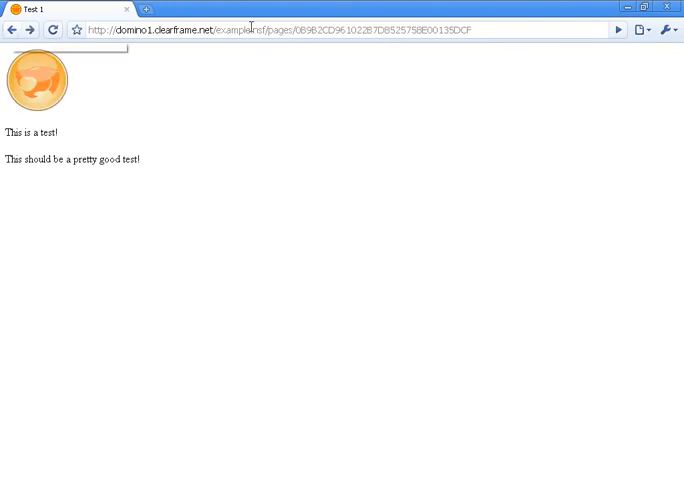
double_click(279, 28)
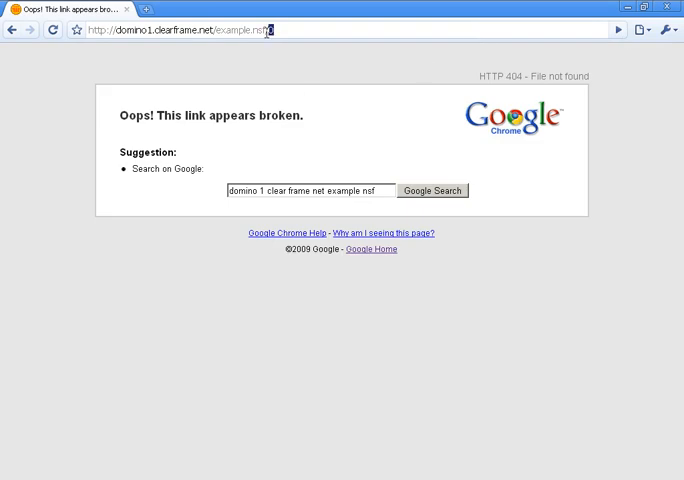
click(180, 29)
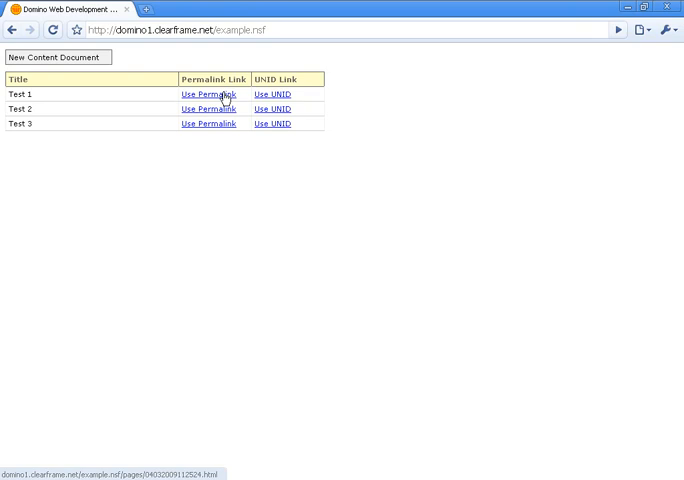
click(207, 94)
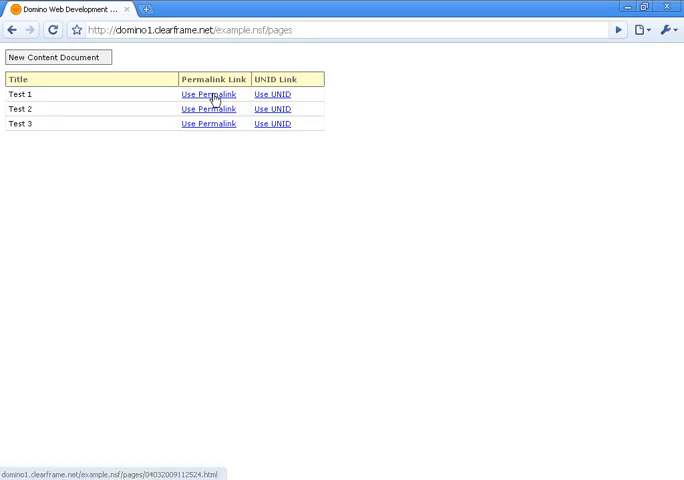
Review the Content form's permalink Default Value formula, then switch to the html/display form
click(208, 94)
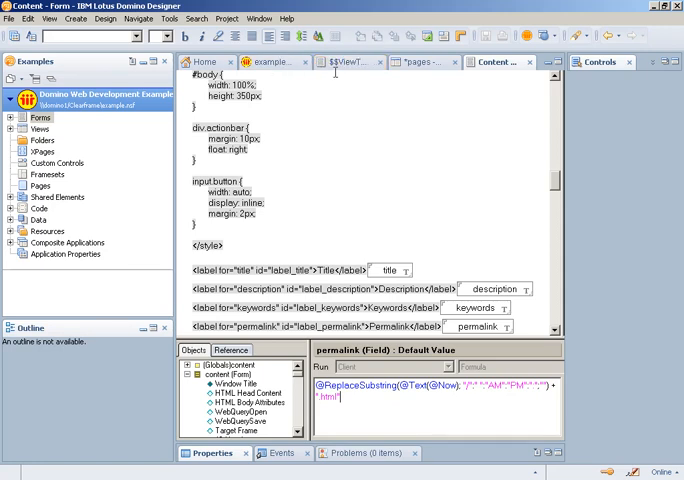
click(430, 62)
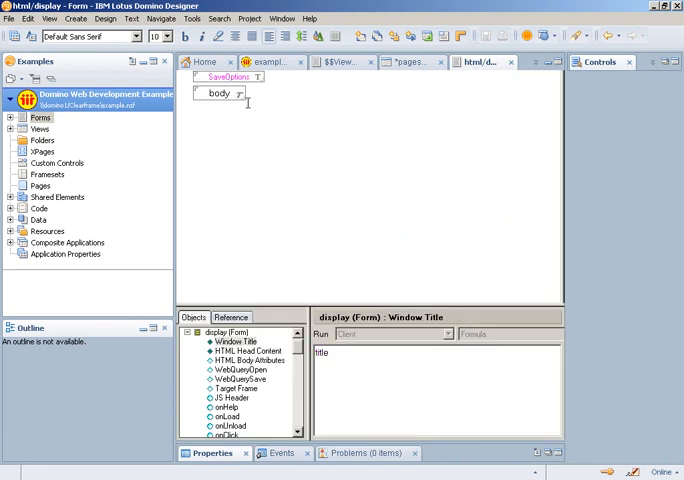
View the html/display form's Window Title and HTML Head Content formulas
click(213, 94)
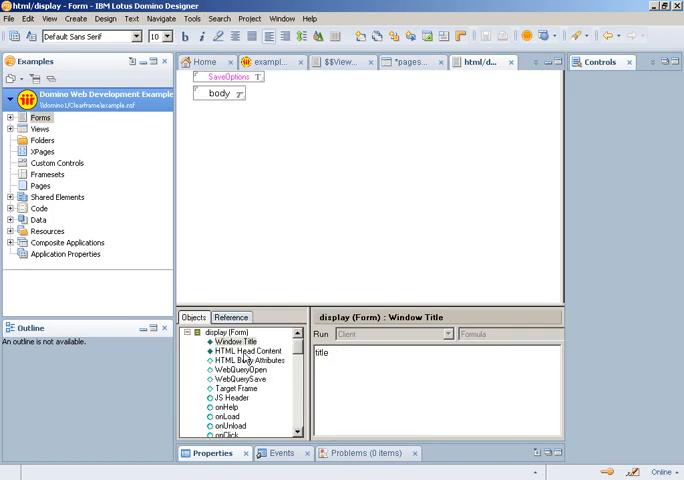
click(227, 338)
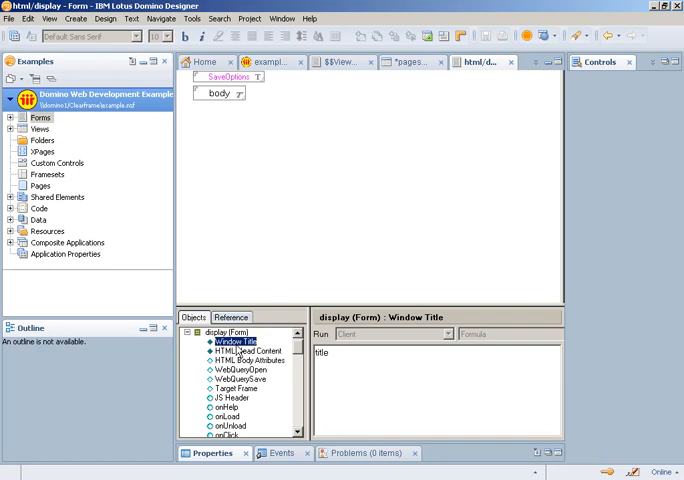
click(246, 350)
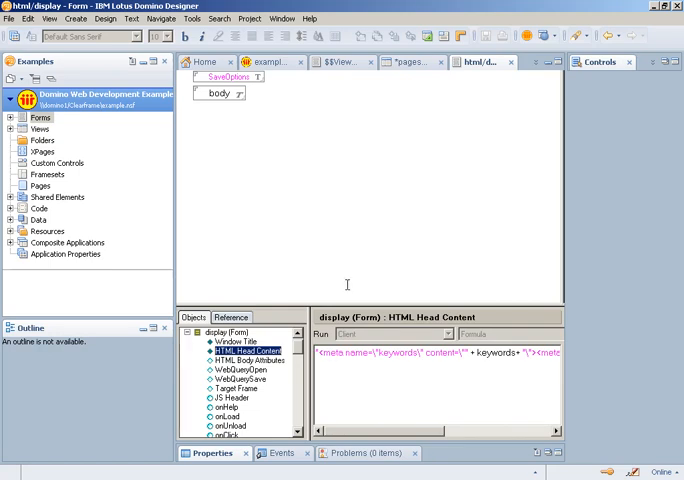
mouse_move(365, 285)
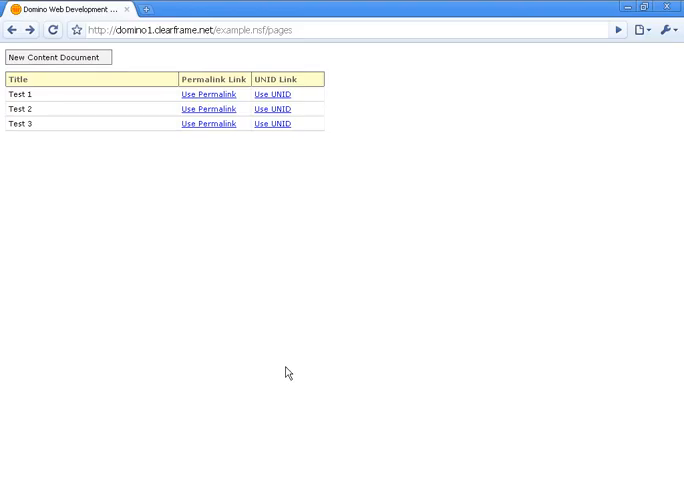
Load Test 1 at example.nsf/pages/04032009112524.html and deselect the address's file name
click(208, 94)
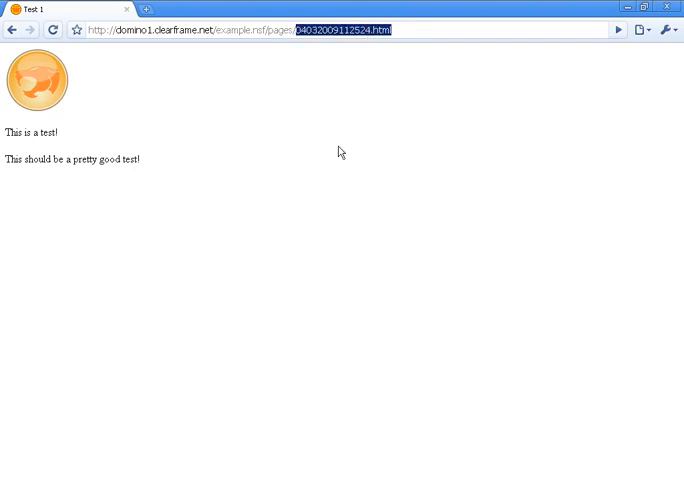
click(263, 287)
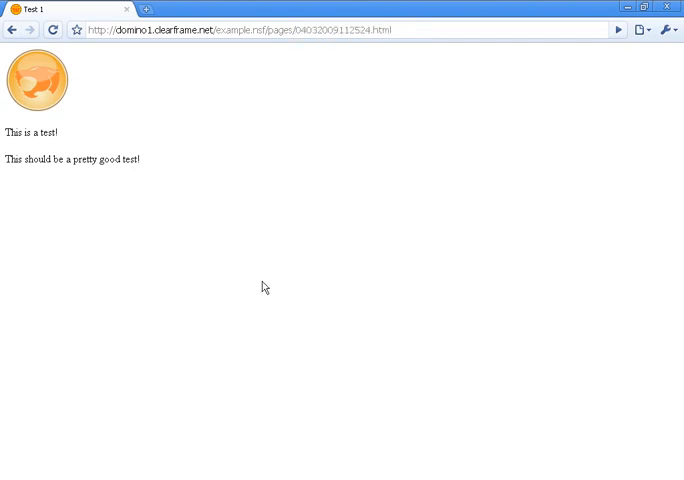
mouse_move(417, 68)
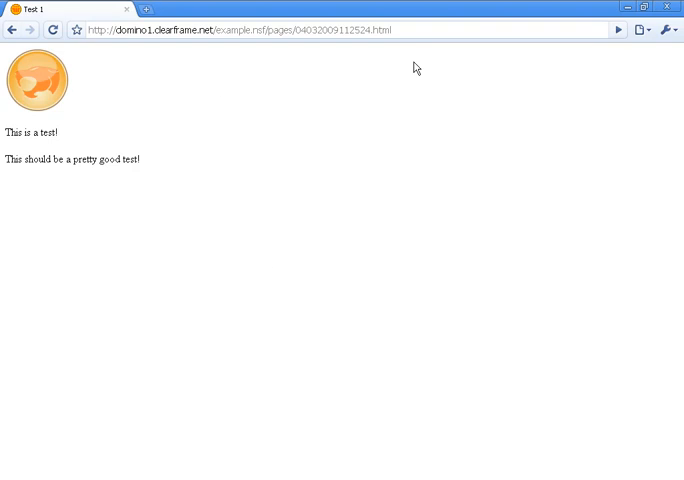
mouse_move(345, 423)
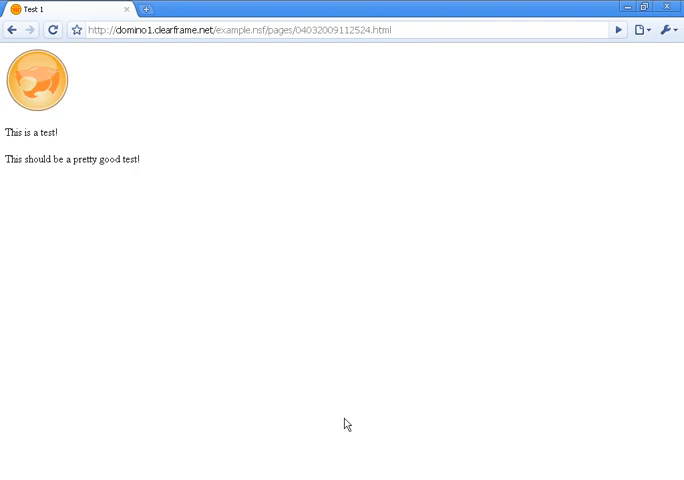